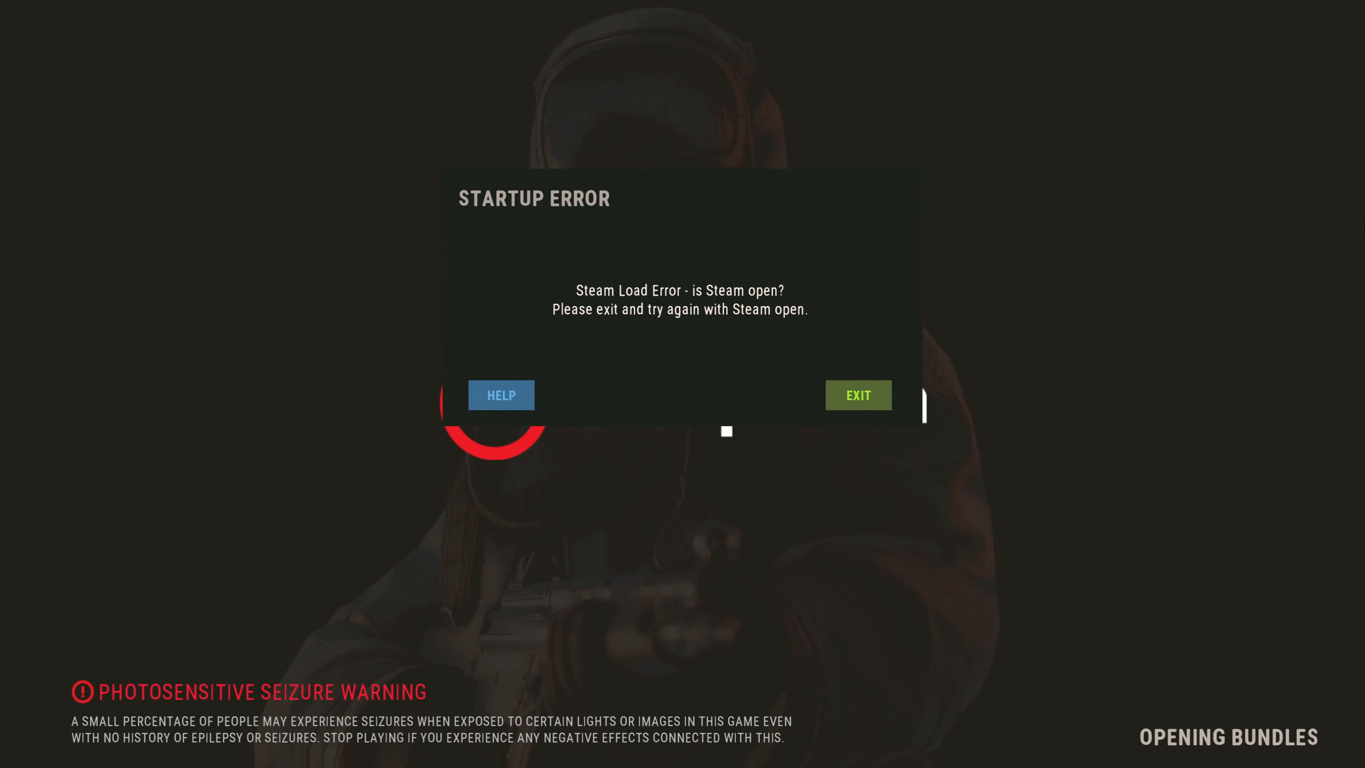
pyautogui.moveTo(869, 403)
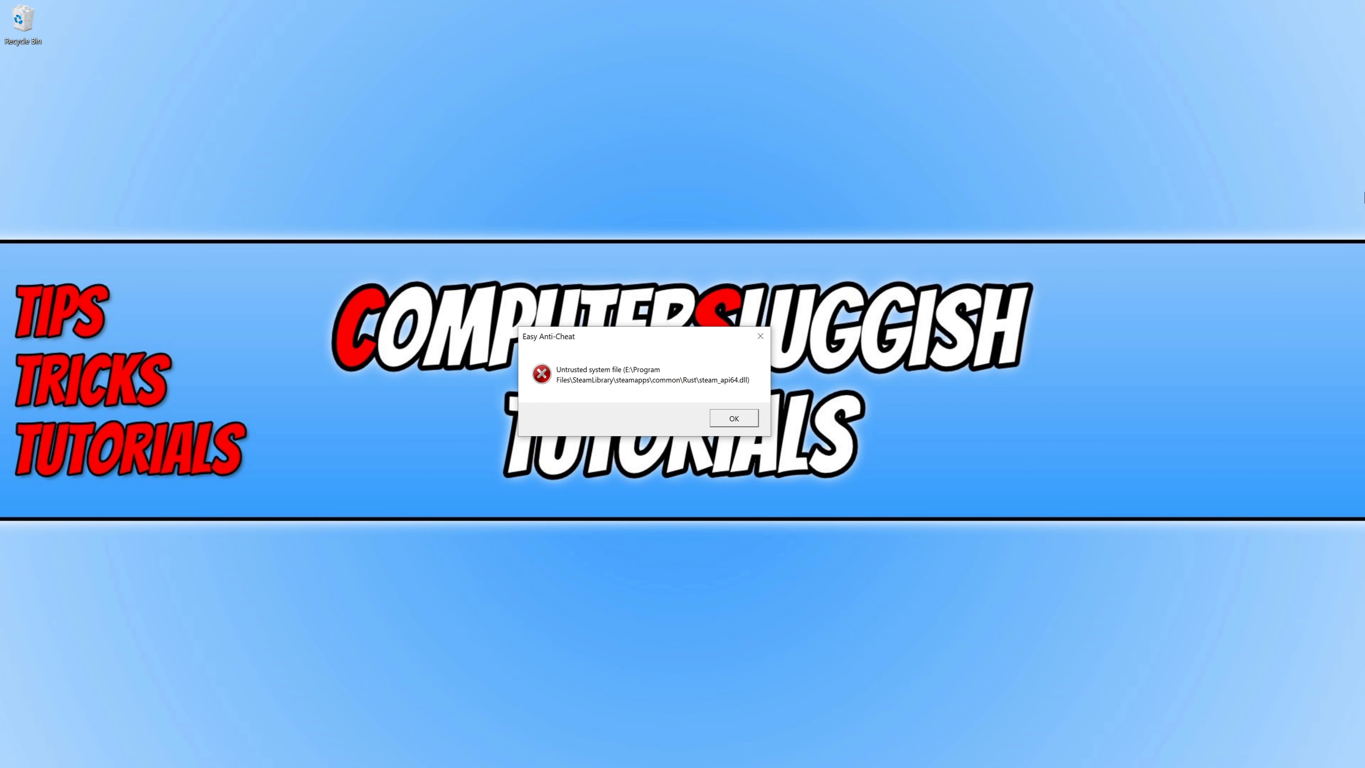
pyautogui.moveTo(977, 364)
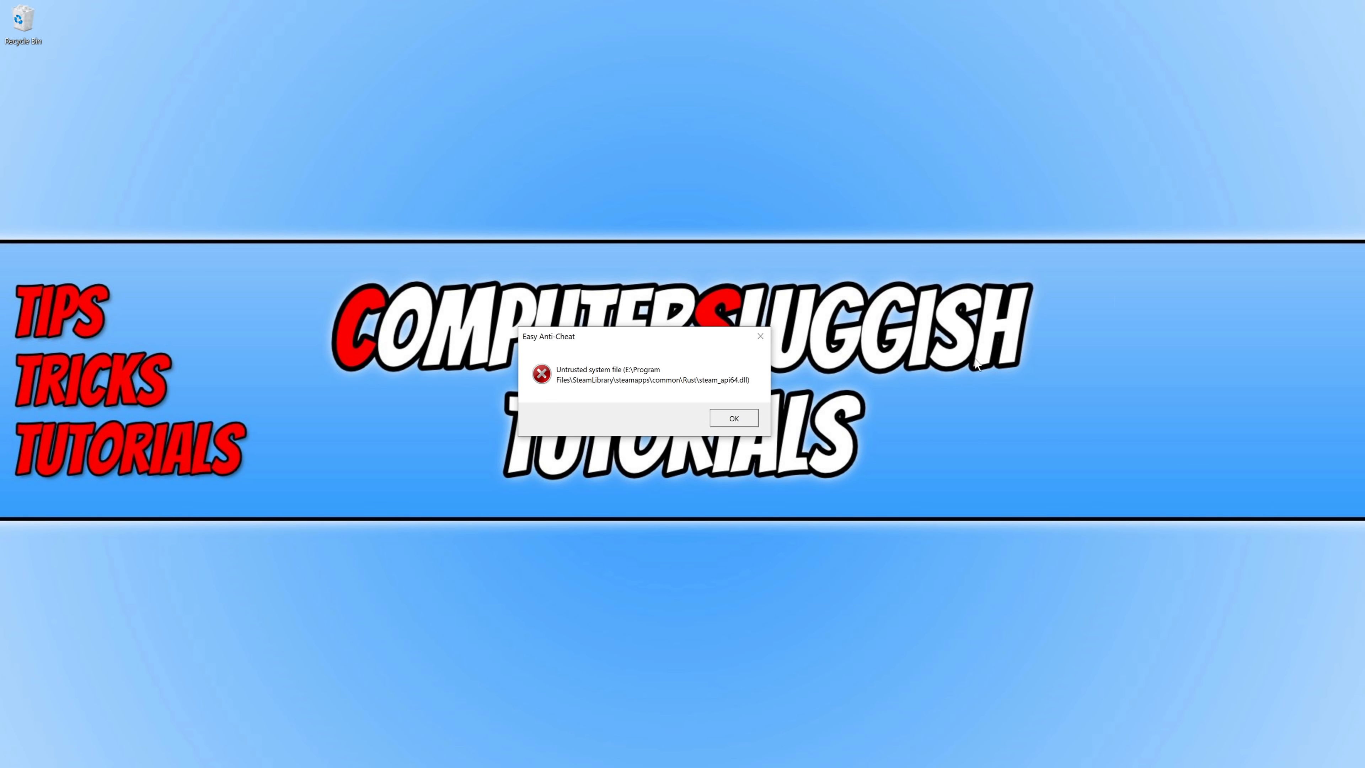
pyautogui.moveTo(734, 393)
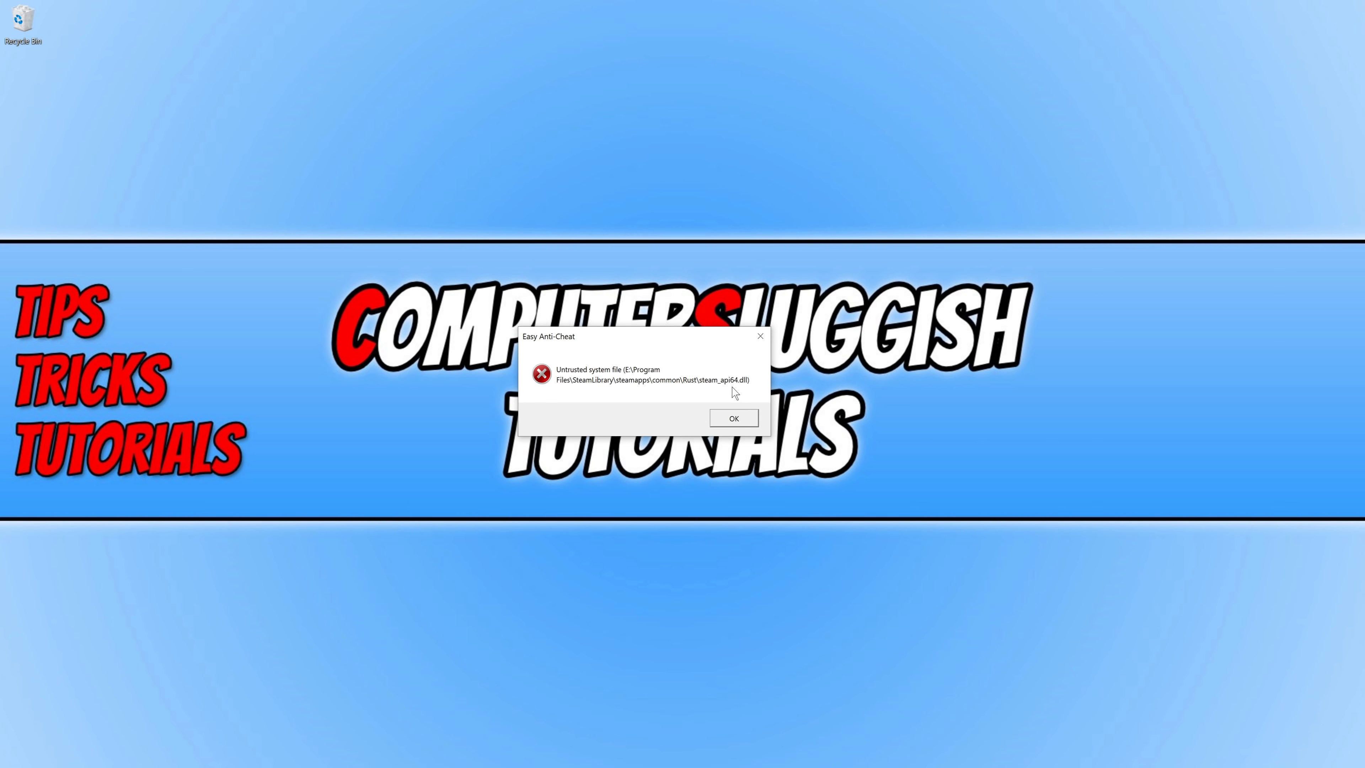
pyautogui.moveTo(744, 393)
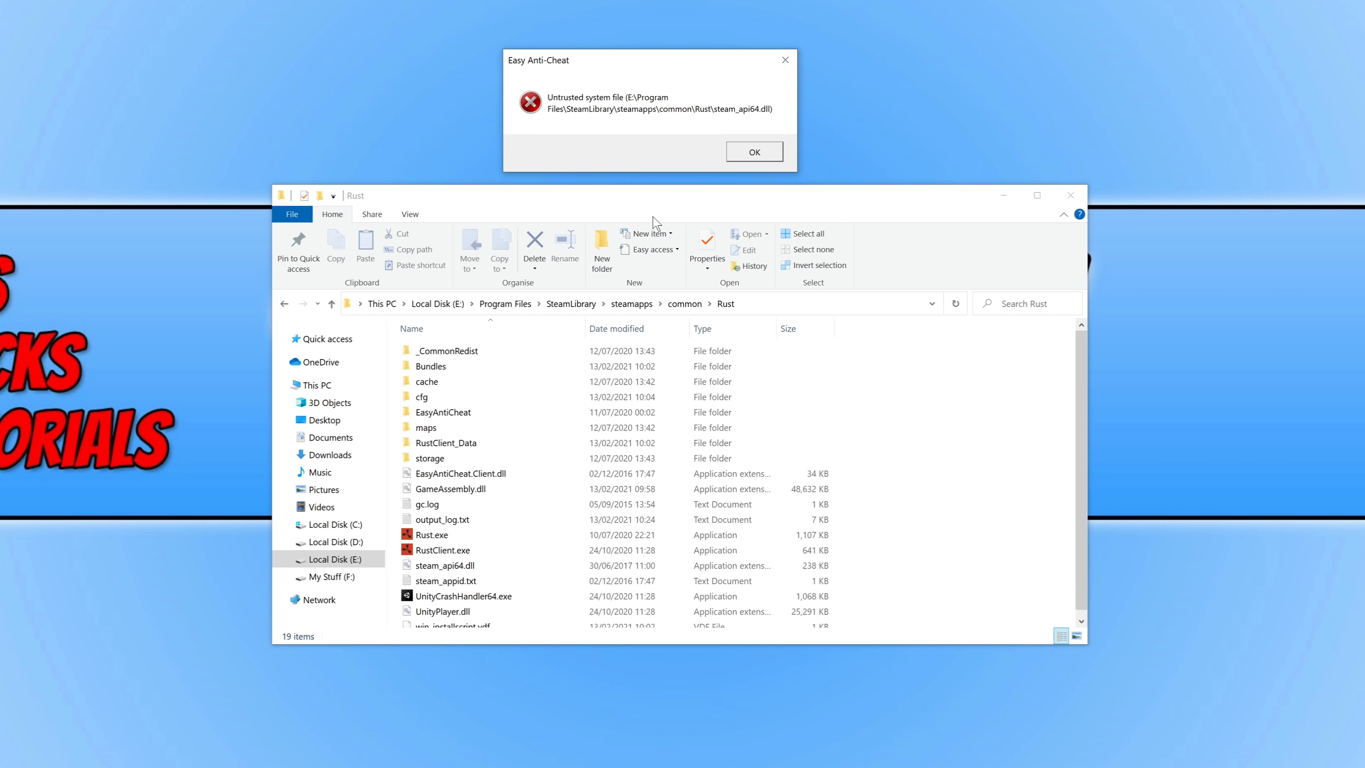
# Step: Select steam_api64.dll in the Rust install folder on drive E
pyautogui.scroll(-3)
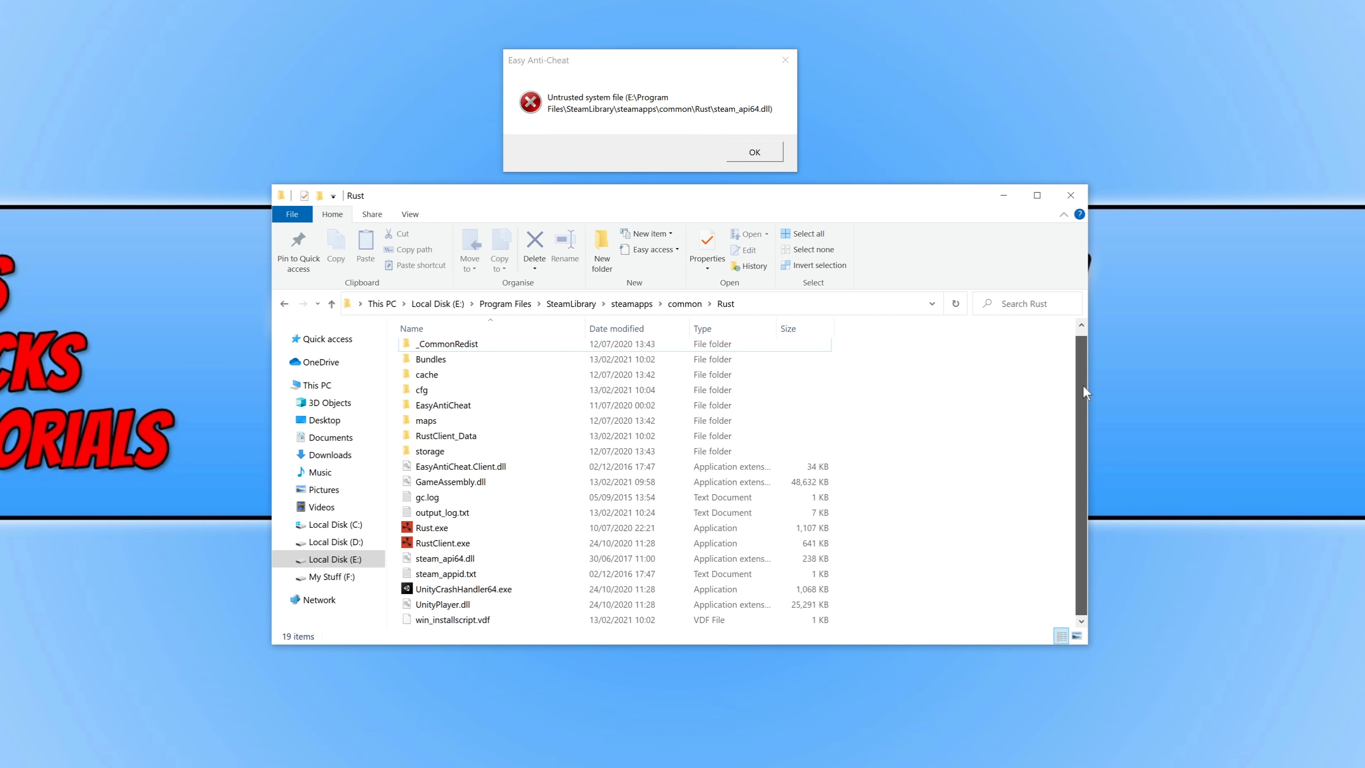
pyautogui.click(445, 558)
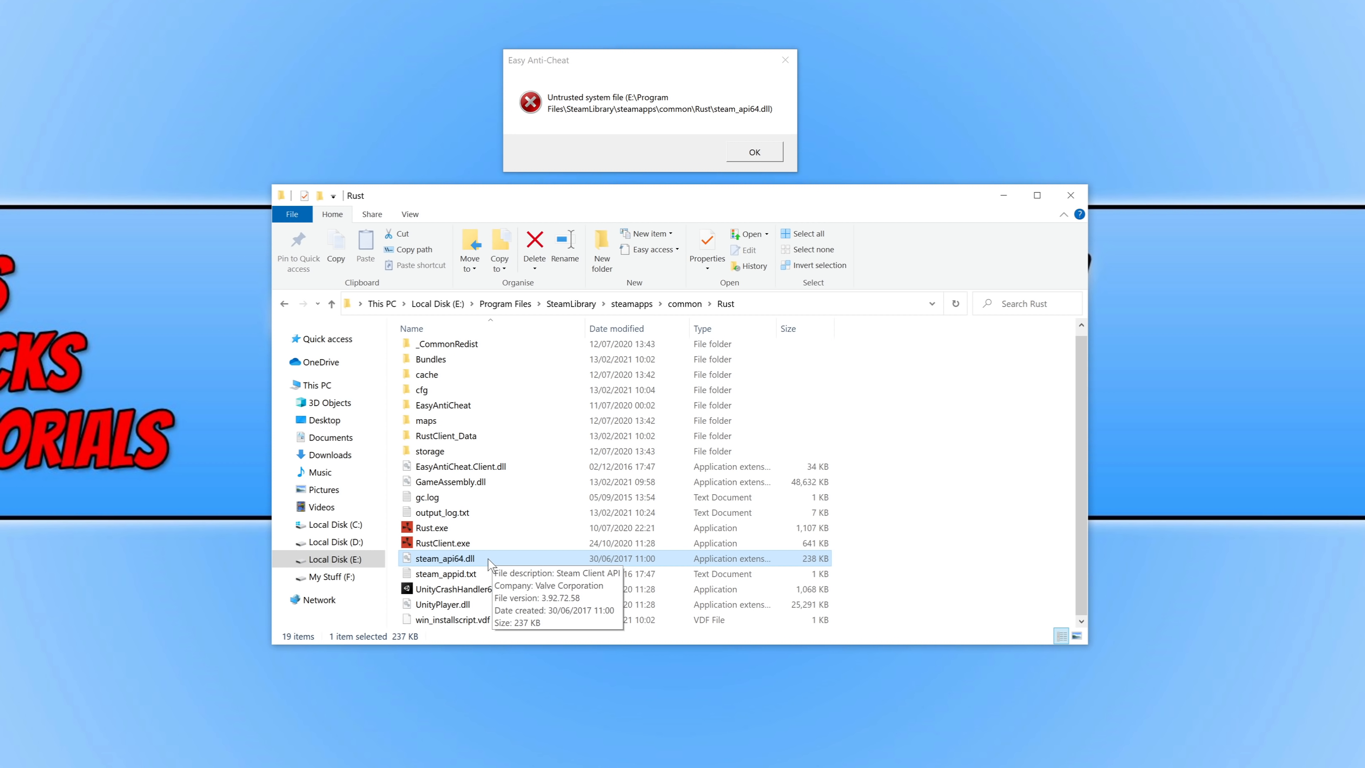
pyautogui.moveTo(508, 563)
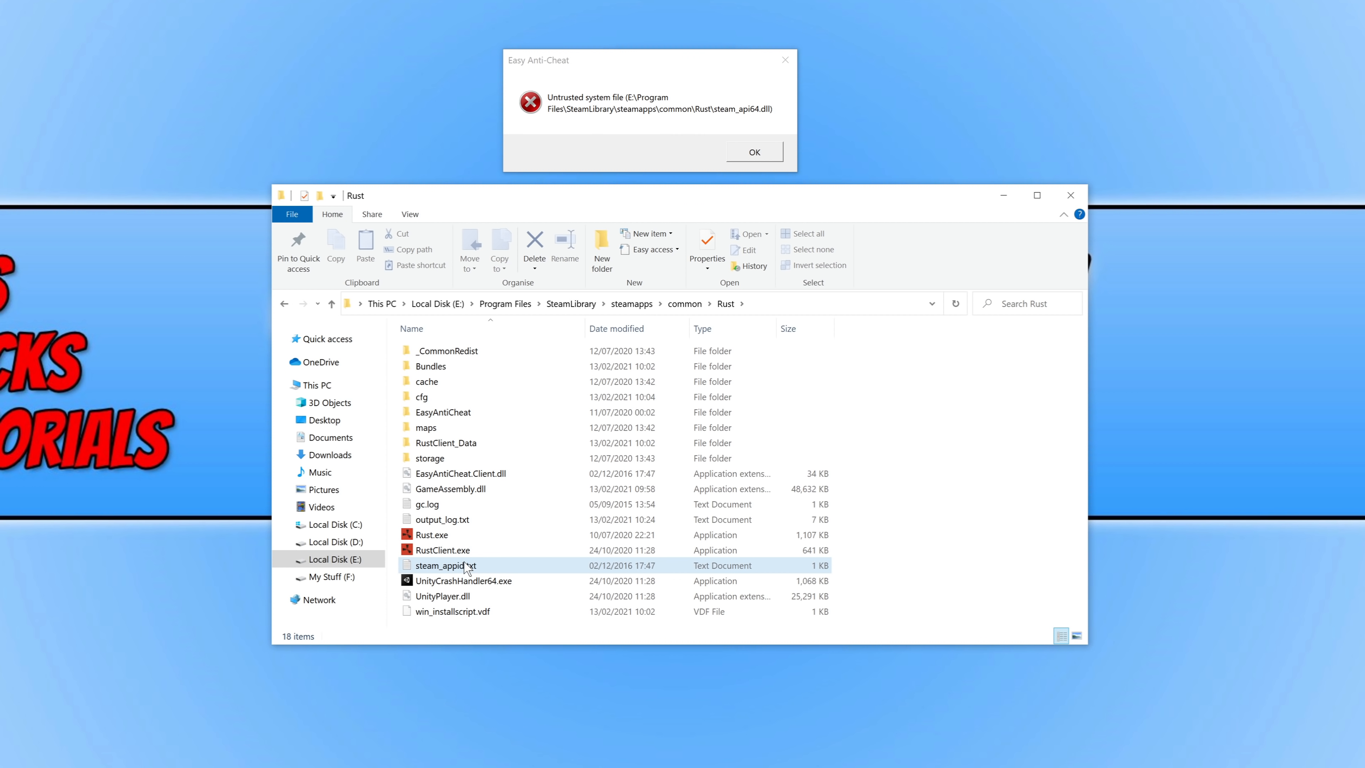
# Step: Dismiss the Easy Anti-Cheat error with OK after deleting steam_api64.dll
pyautogui.click(752, 153)
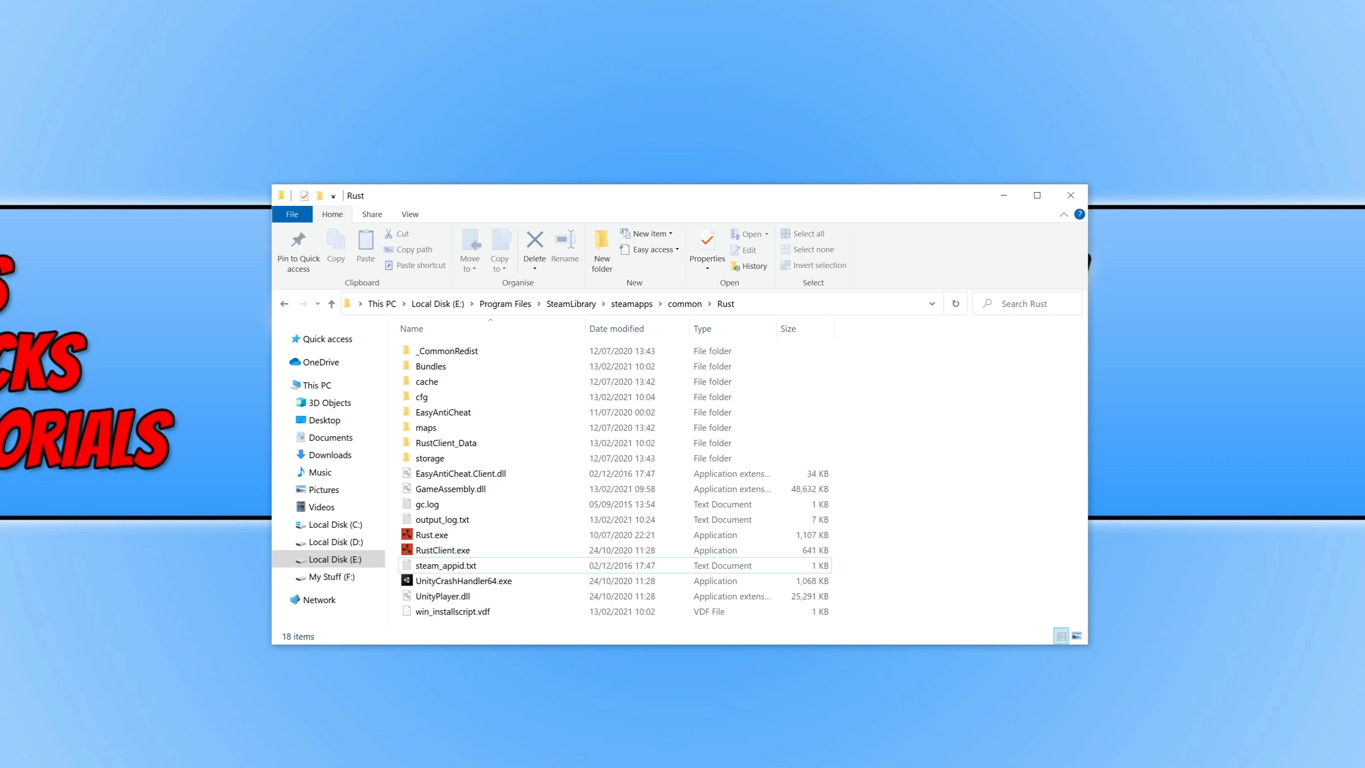